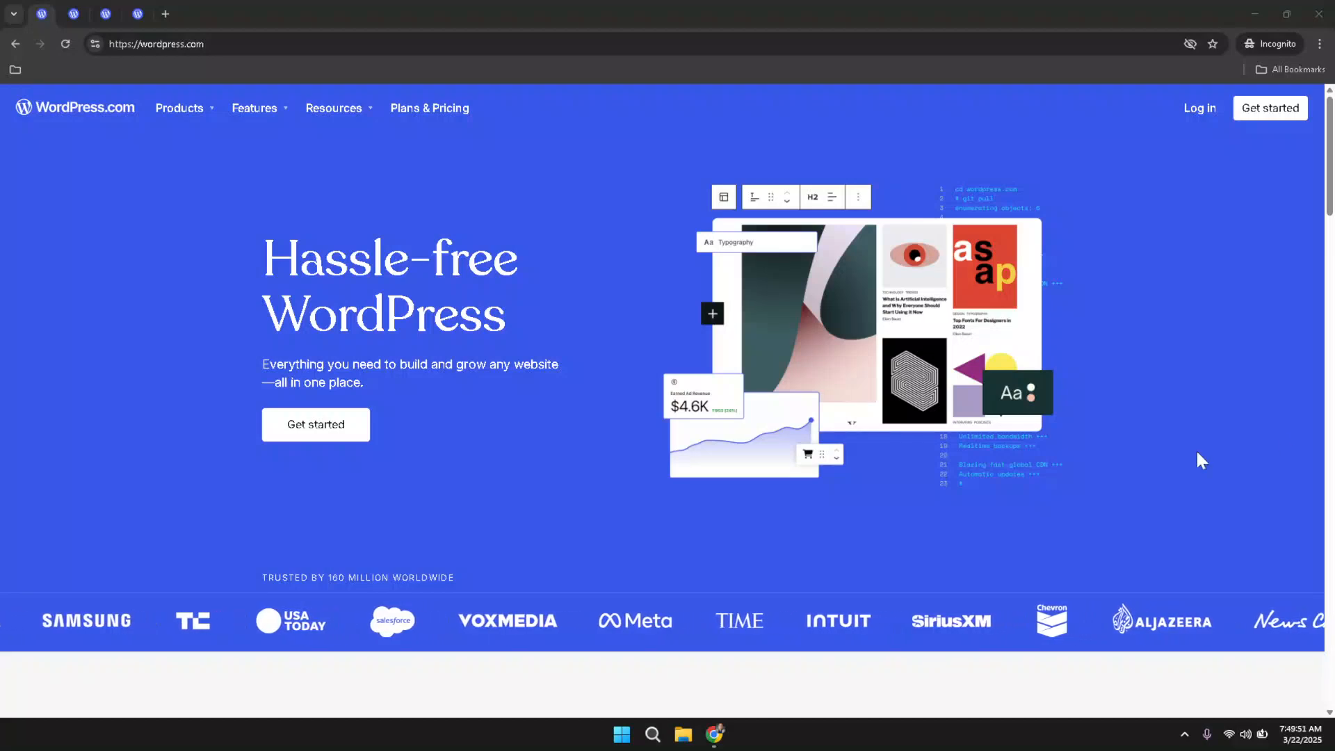
{"action": "mouse_move", "coordinate": [616, 332]}
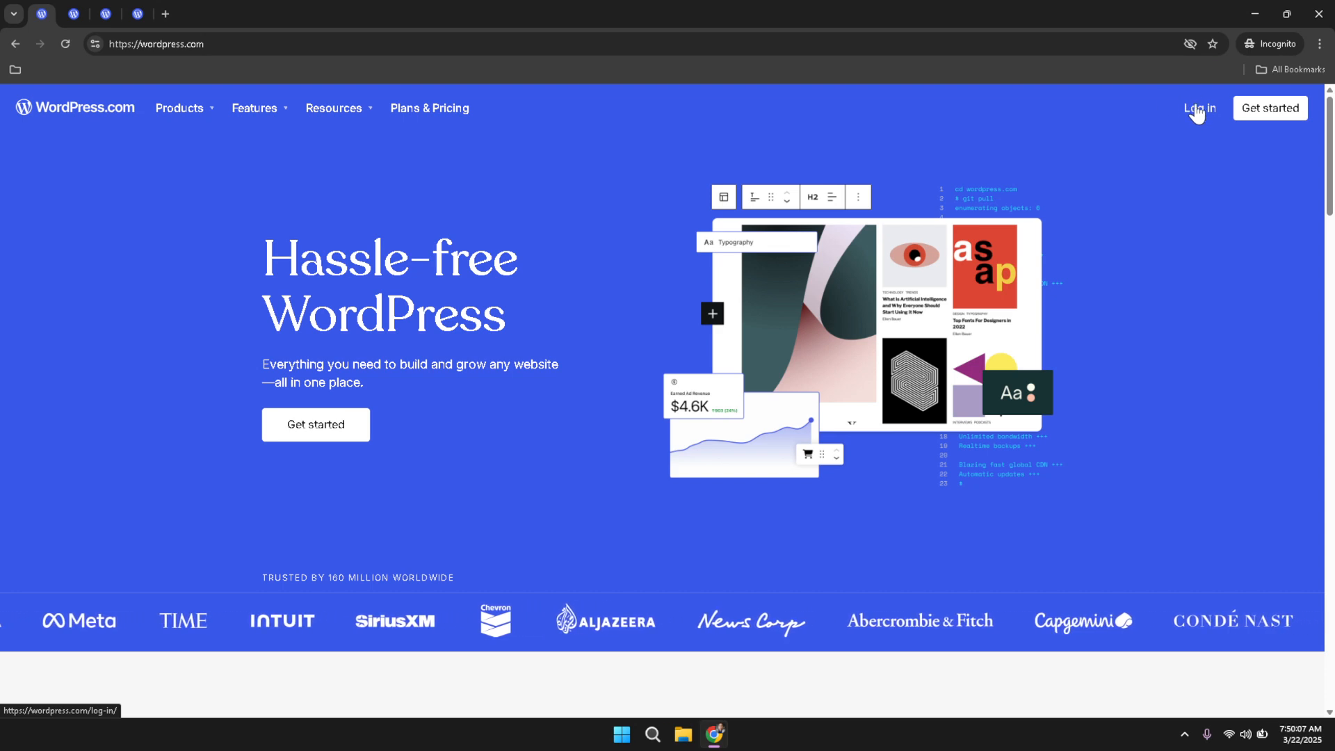
{"action": "mouse_move", "coordinate": [1140, 137]}
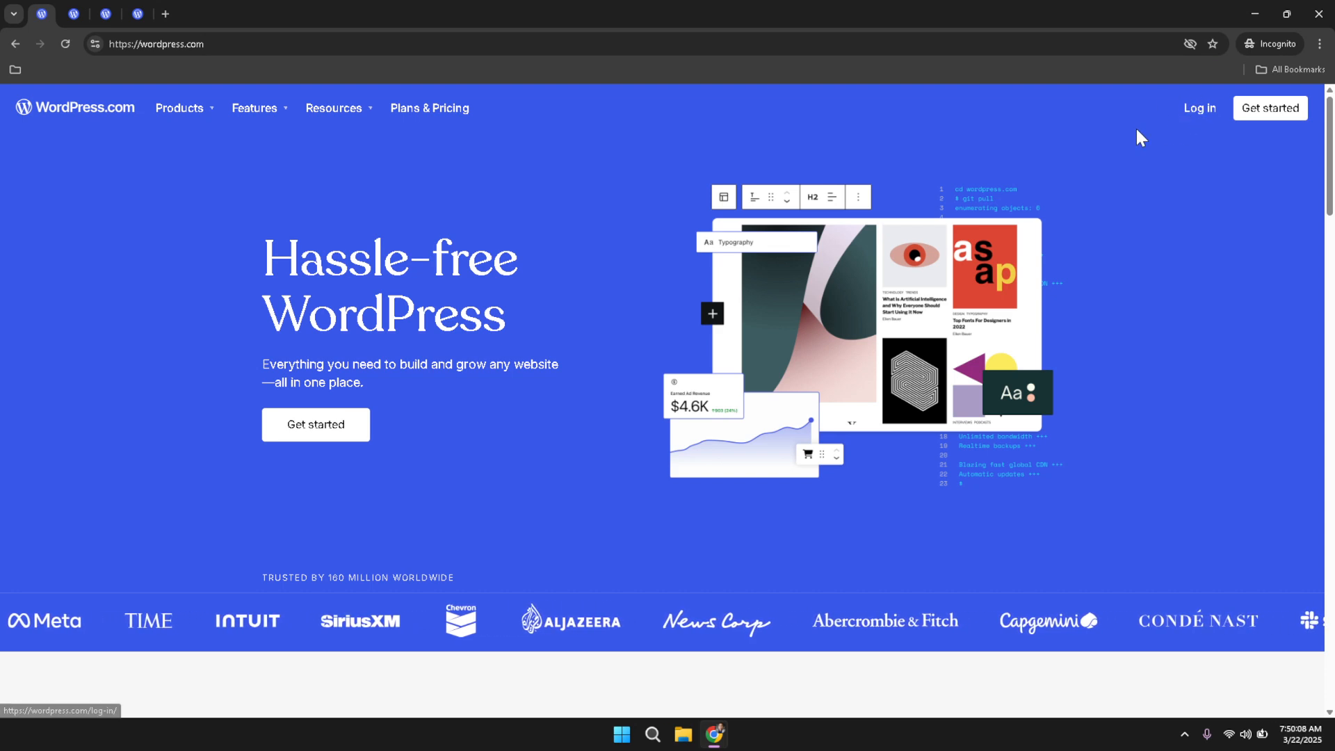
Go to the WordPress.com log-in page from the top navigation
{"action": "left_click", "coordinate": [1198, 109]}
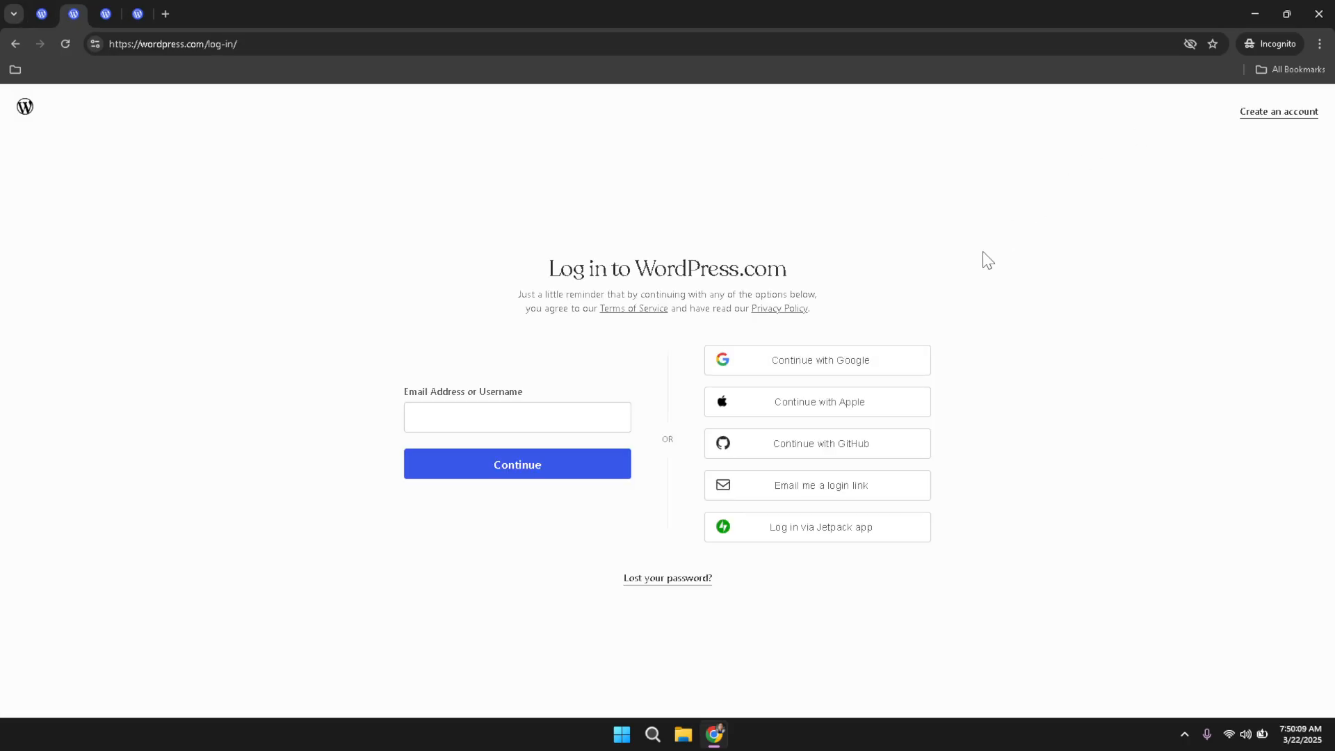
{"action": "mouse_move", "coordinate": [849, 363]}
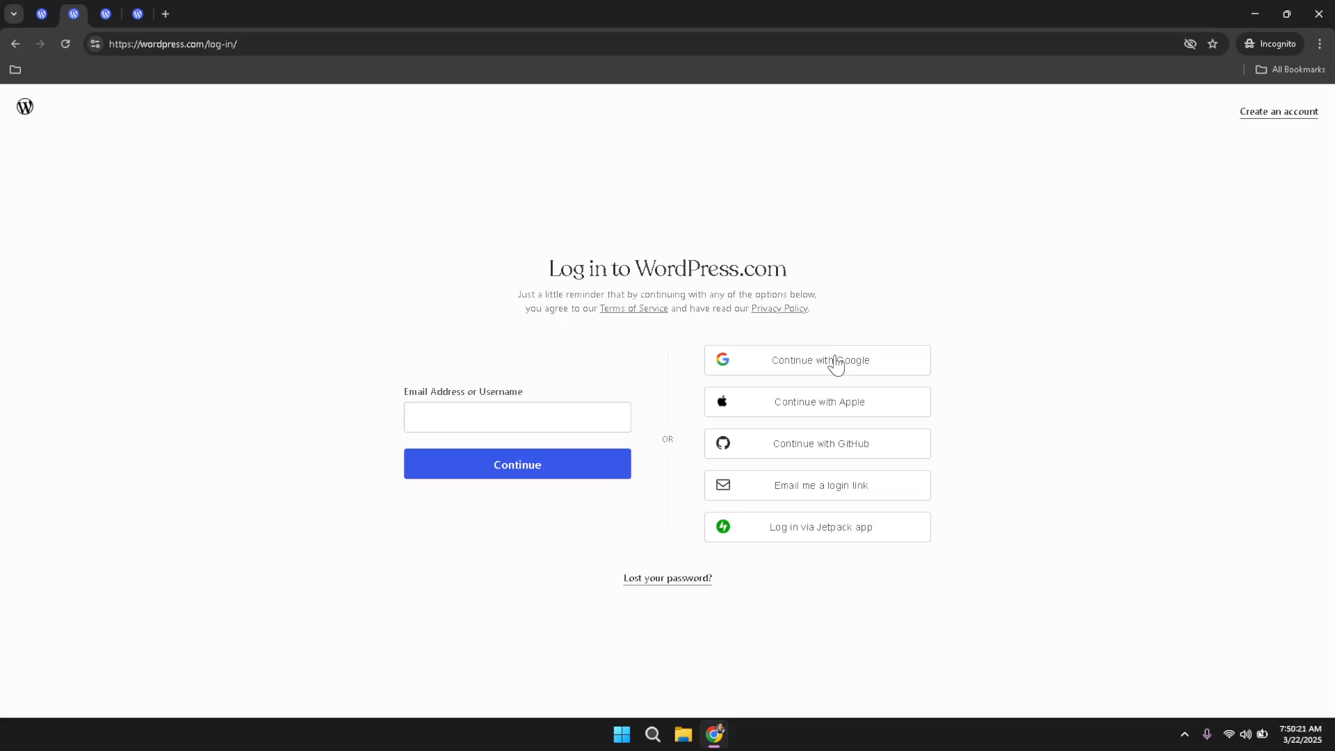
{"action": "mouse_move", "coordinate": [823, 361]}
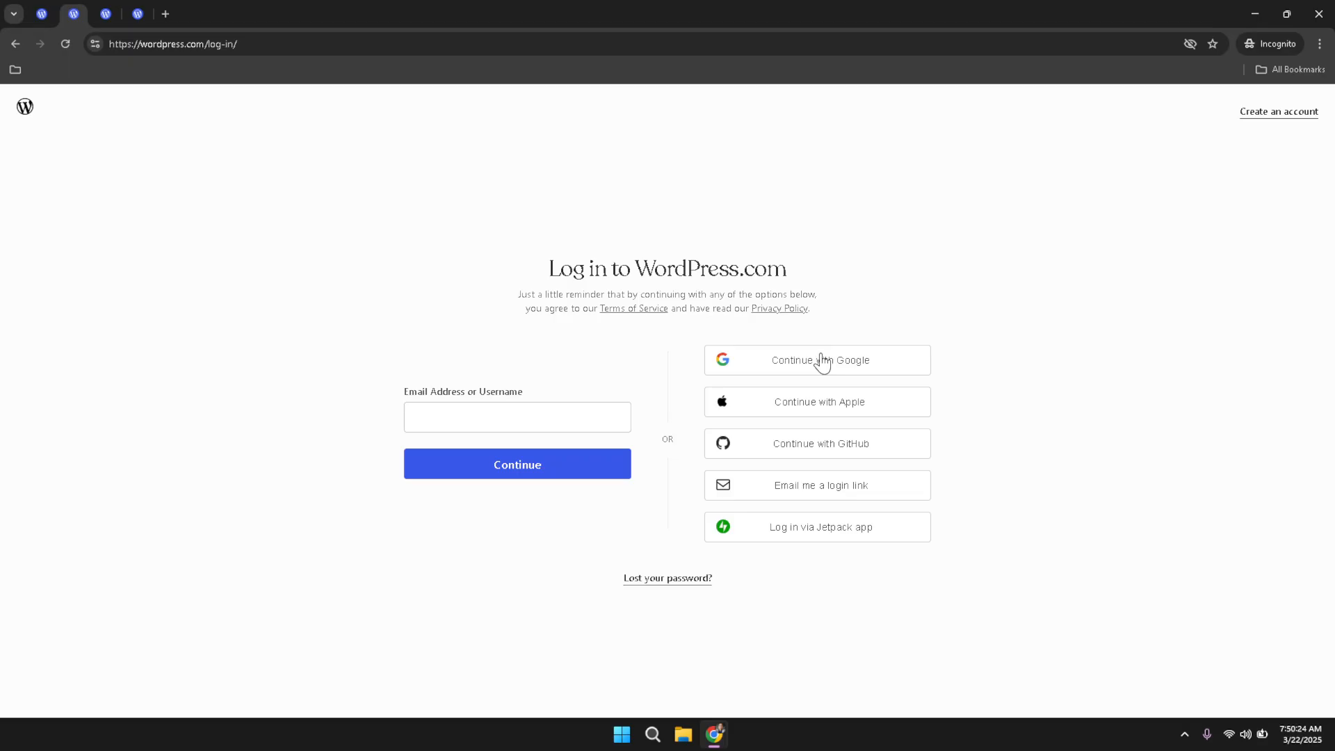
{"action": "mouse_move", "coordinate": [841, 363]}
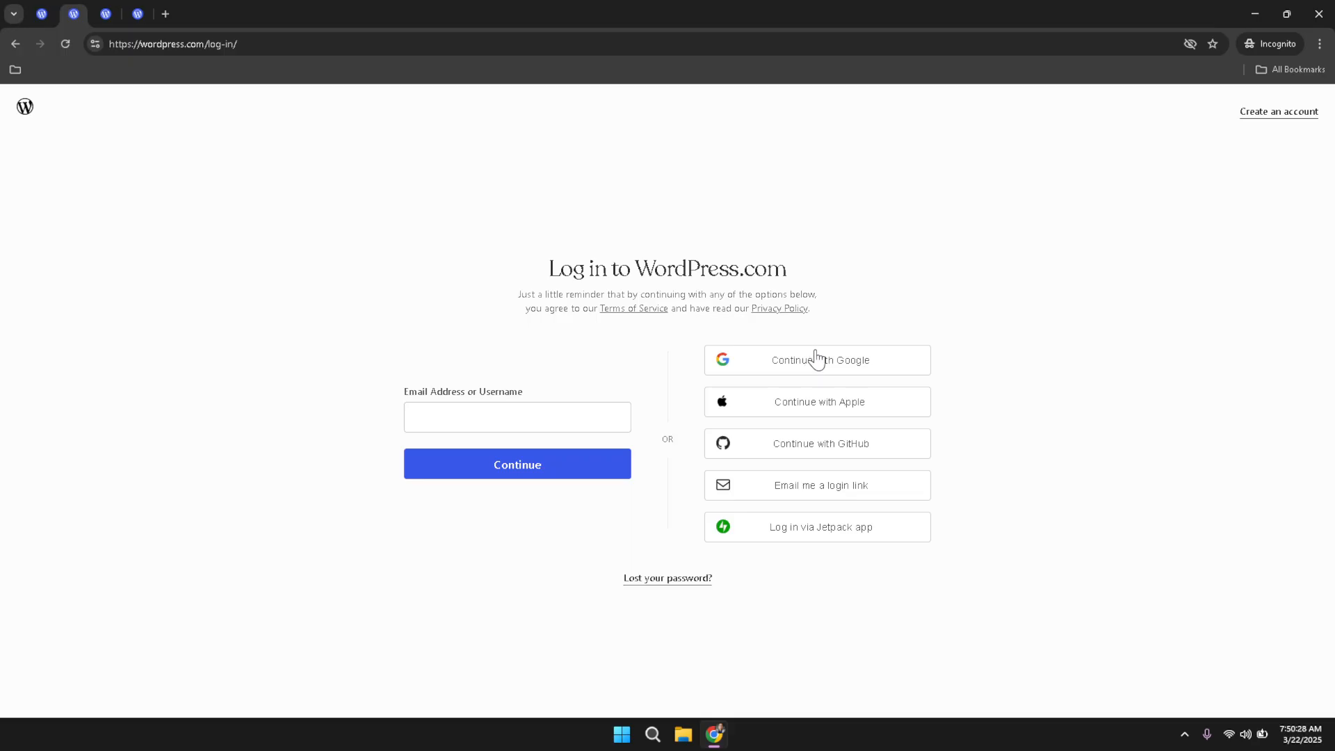
{"action": "mouse_move", "coordinate": [1047, 310]}
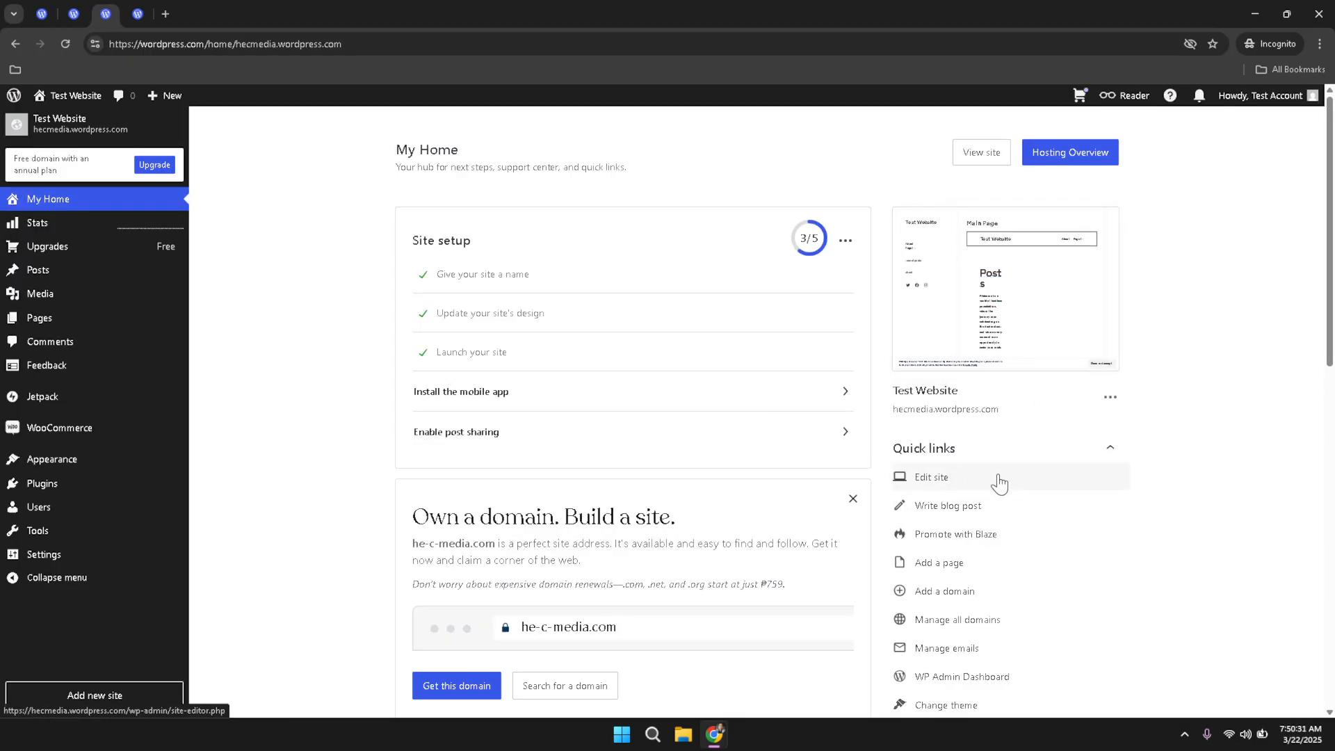
{"action": "mouse_move", "coordinate": [901, 453]}
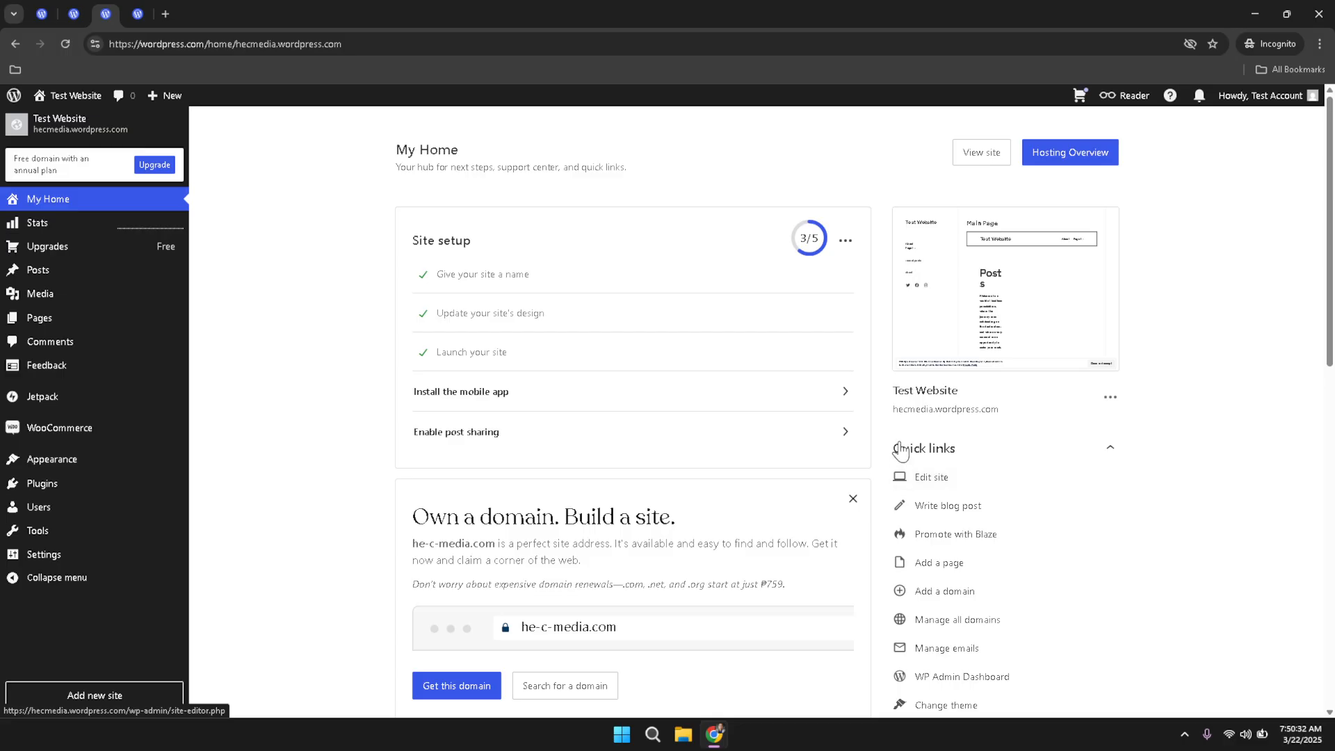
{"action": "mouse_move", "coordinate": [969, 465]}
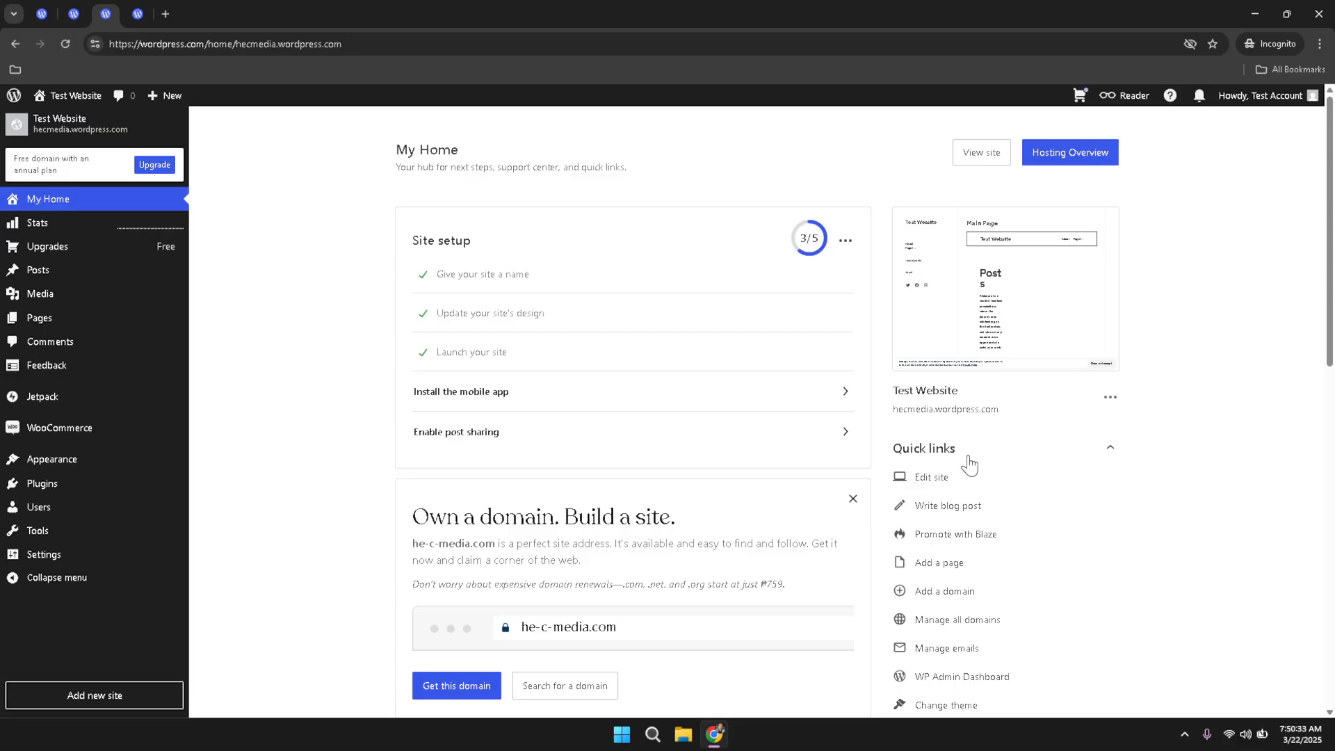
{"action": "mouse_move", "coordinate": [959, 459]}
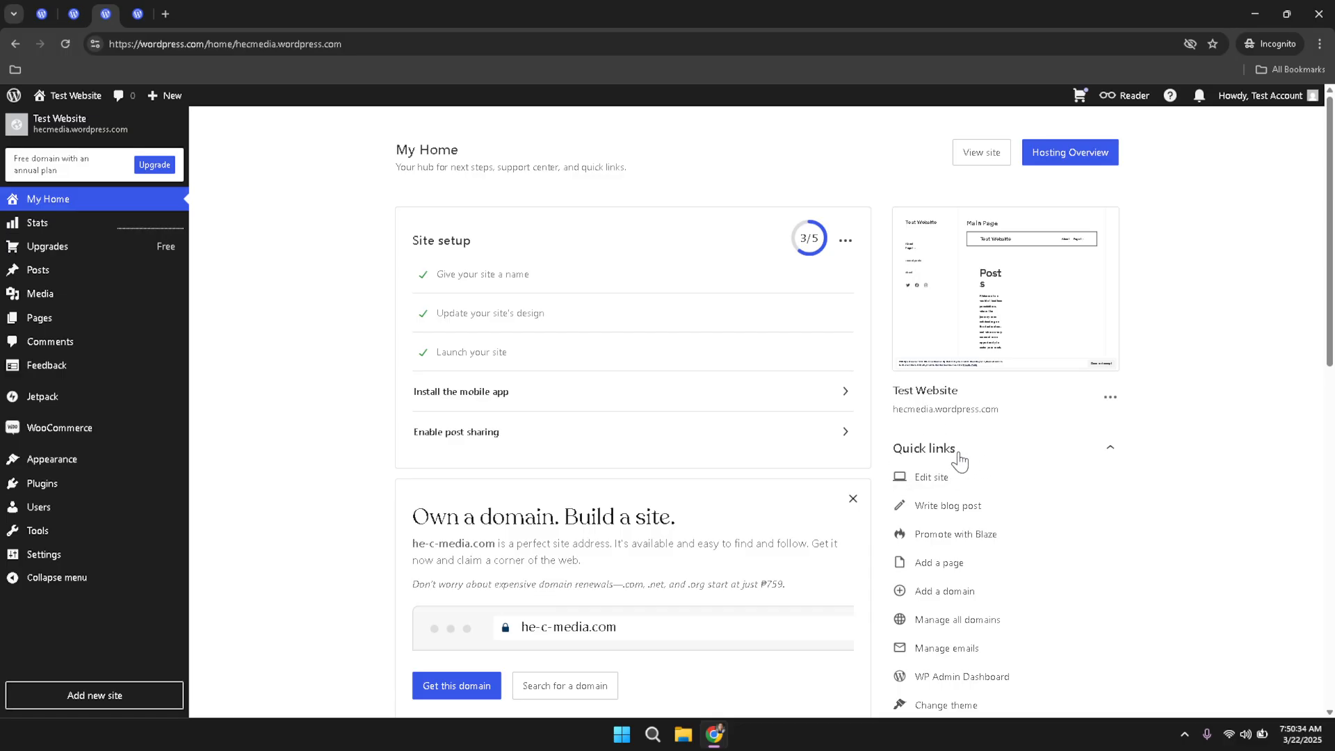
{"action": "mouse_move", "coordinate": [948, 466]}
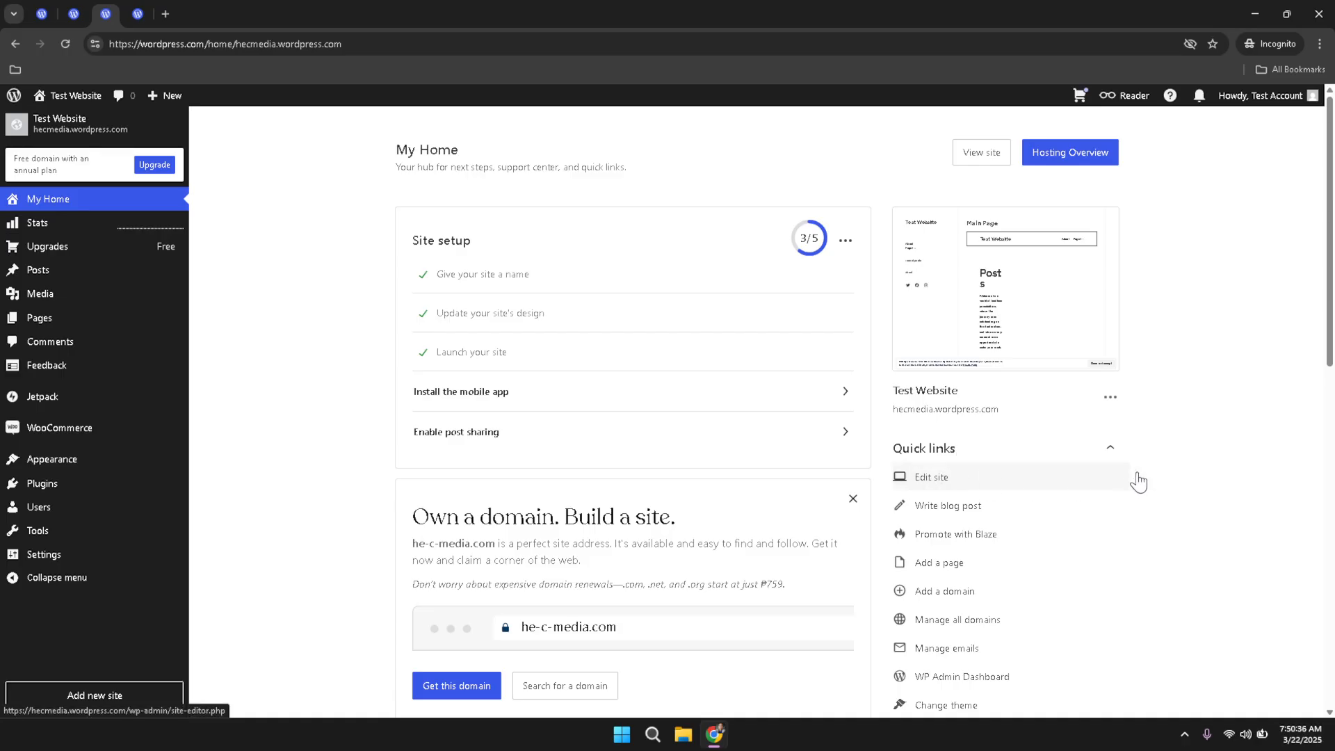
Open the site editor and select the column holding 'No results found'
{"action": "left_click", "coordinate": [930, 477]}
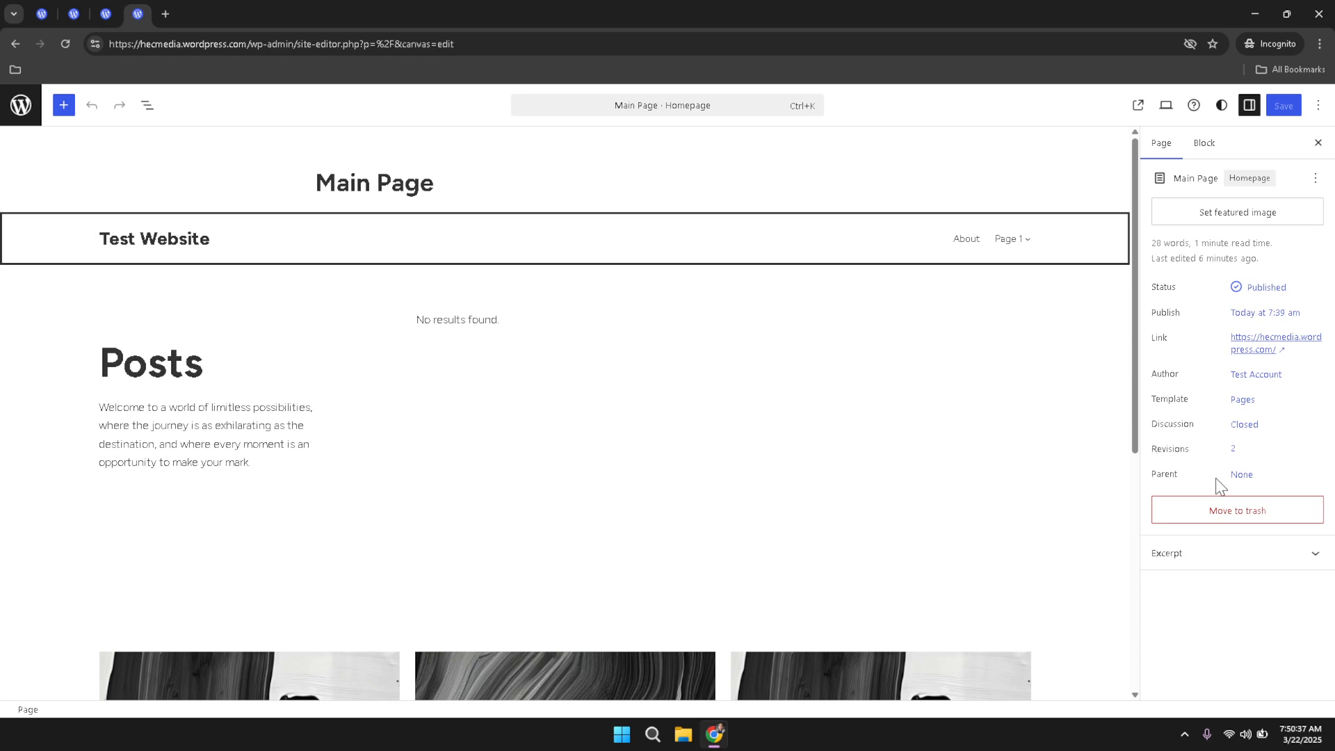
{"action": "mouse_move", "coordinate": [990, 446]}
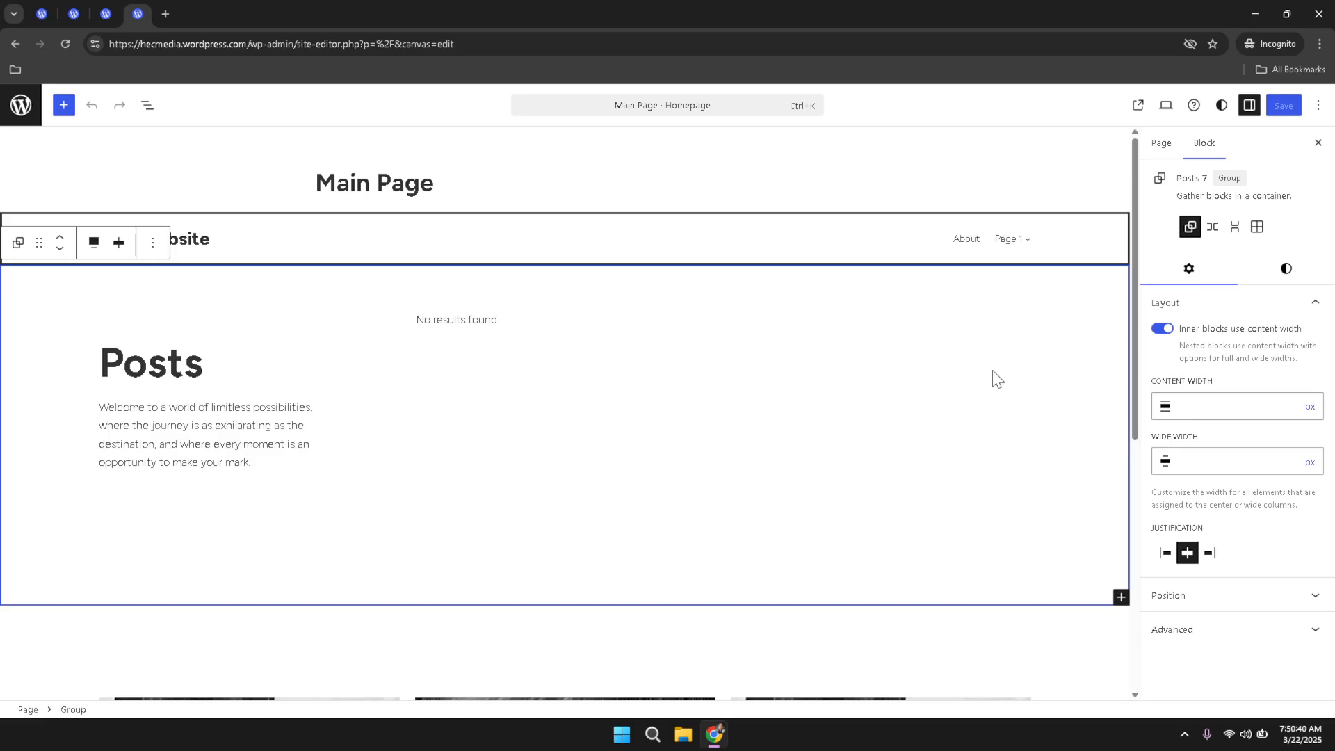
{"action": "left_click", "coordinate": [1159, 142]}
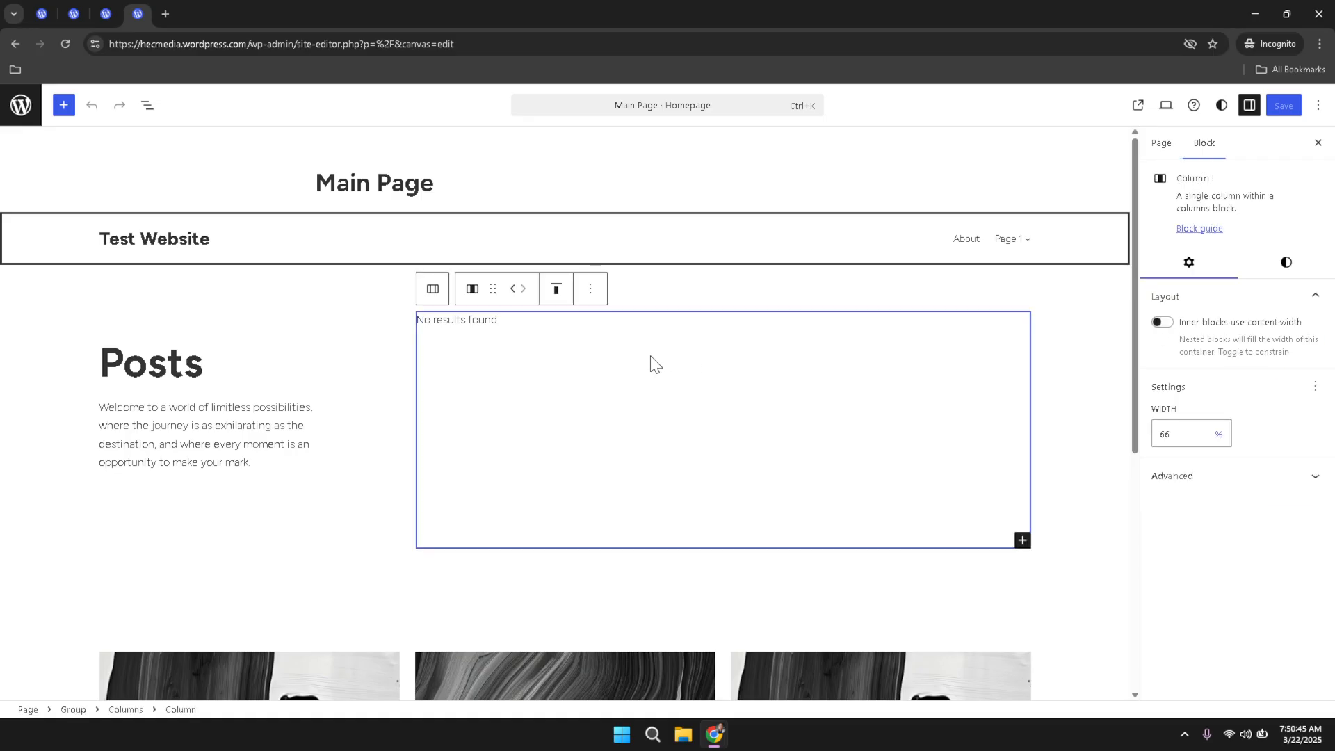
{"action": "mouse_move", "coordinate": [49, 356]}
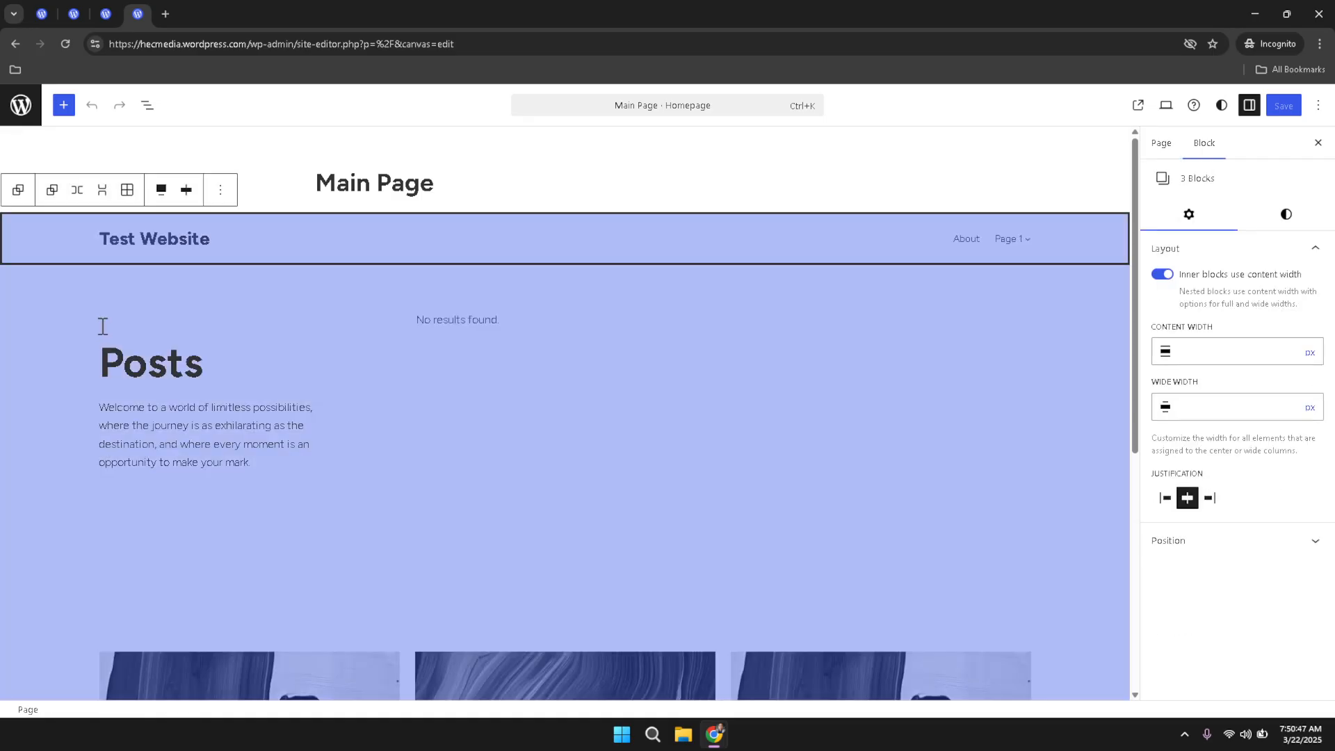
{"action": "mouse_move", "coordinate": [271, 322]}
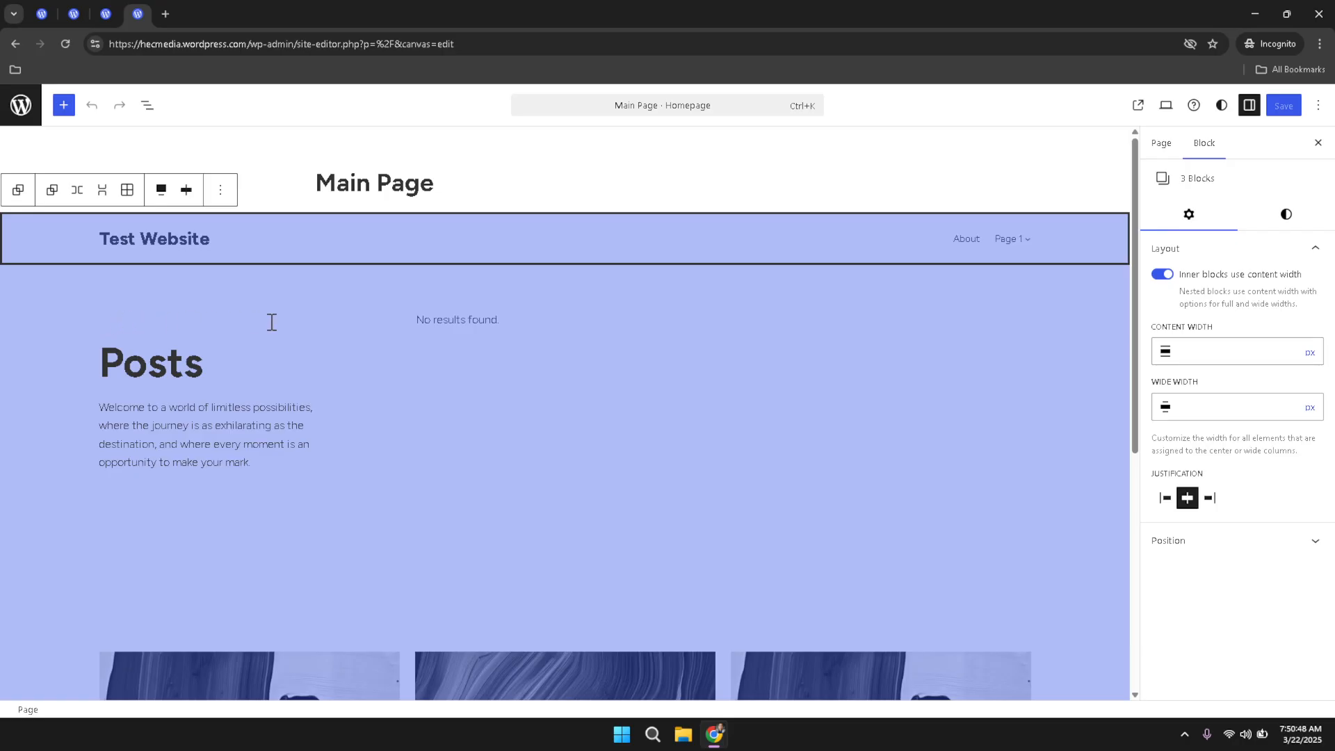
Scroll the homepage canvas and click near the top-left of the editor
{"action": "scroll", "scroll_direction": "down", "scroll_amount": 3}
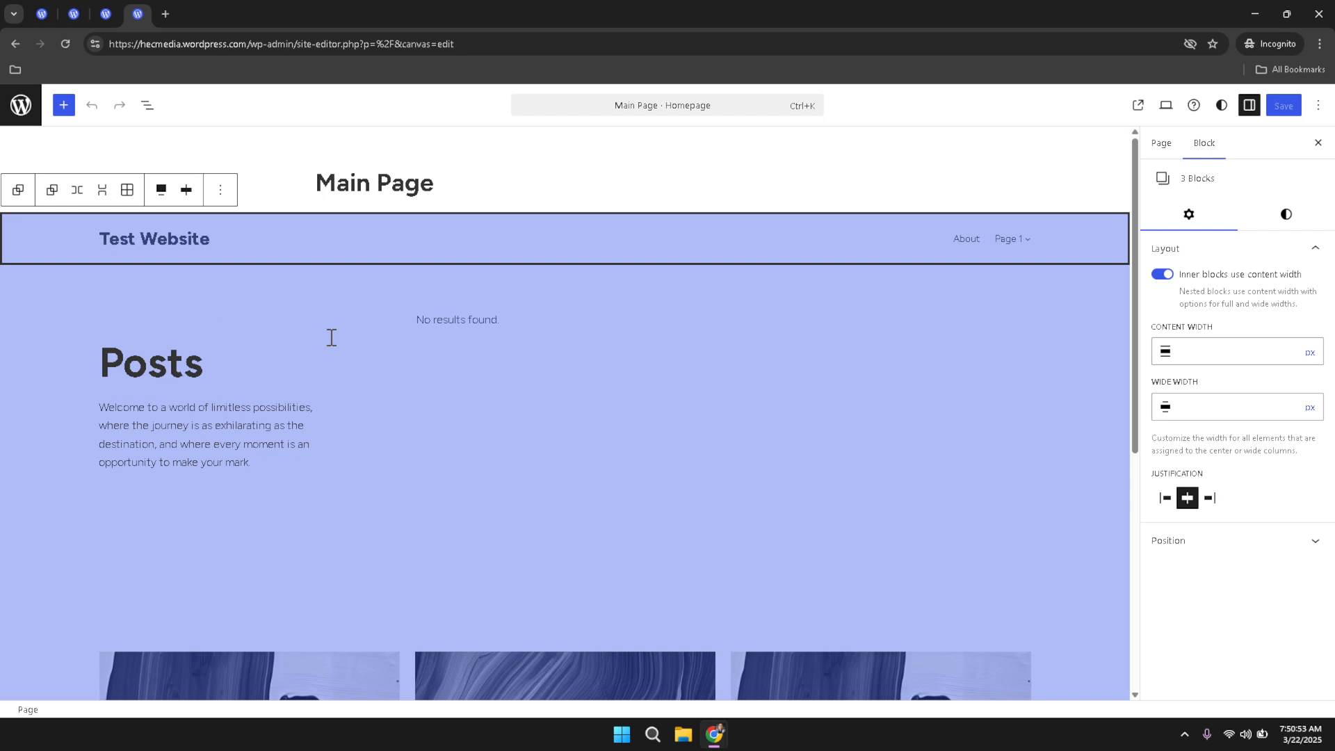
{"action": "left_click", "coordinate": [91, 105]}
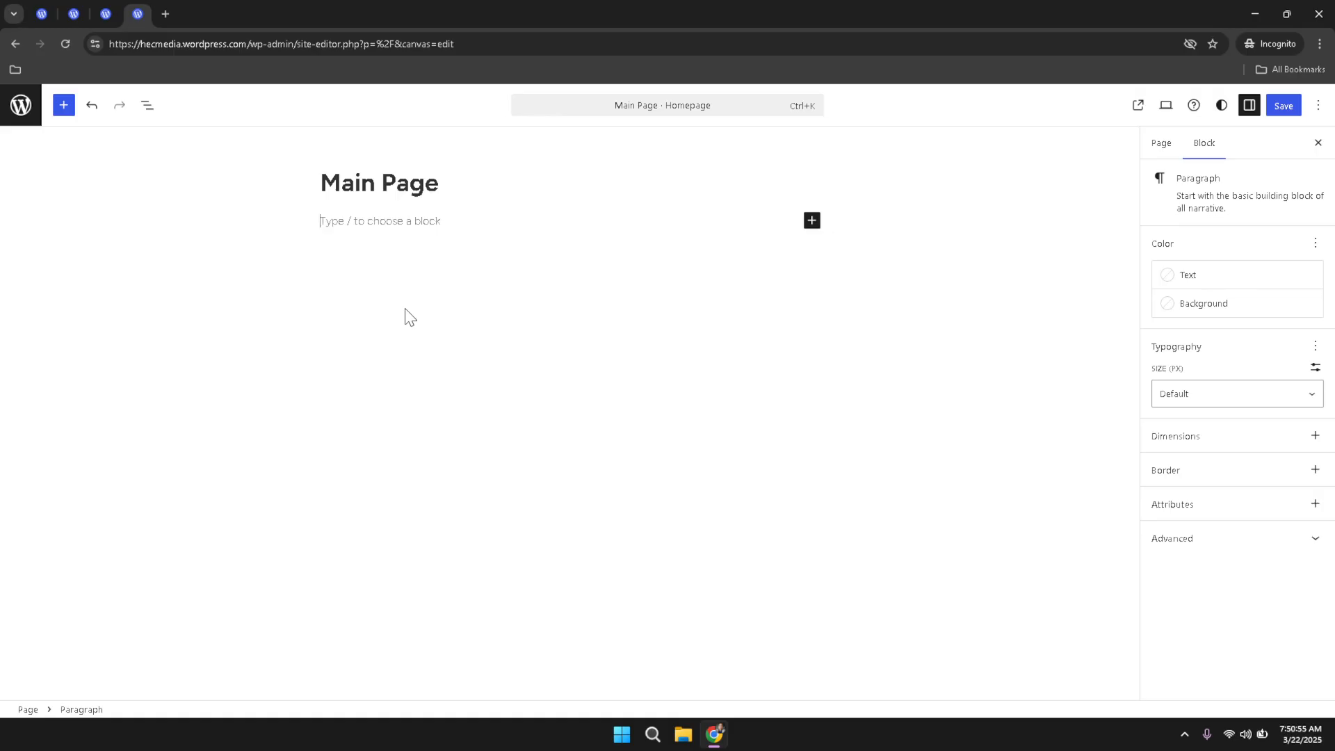
{"action": "mouse_move", "coordinate": [472, 304]}
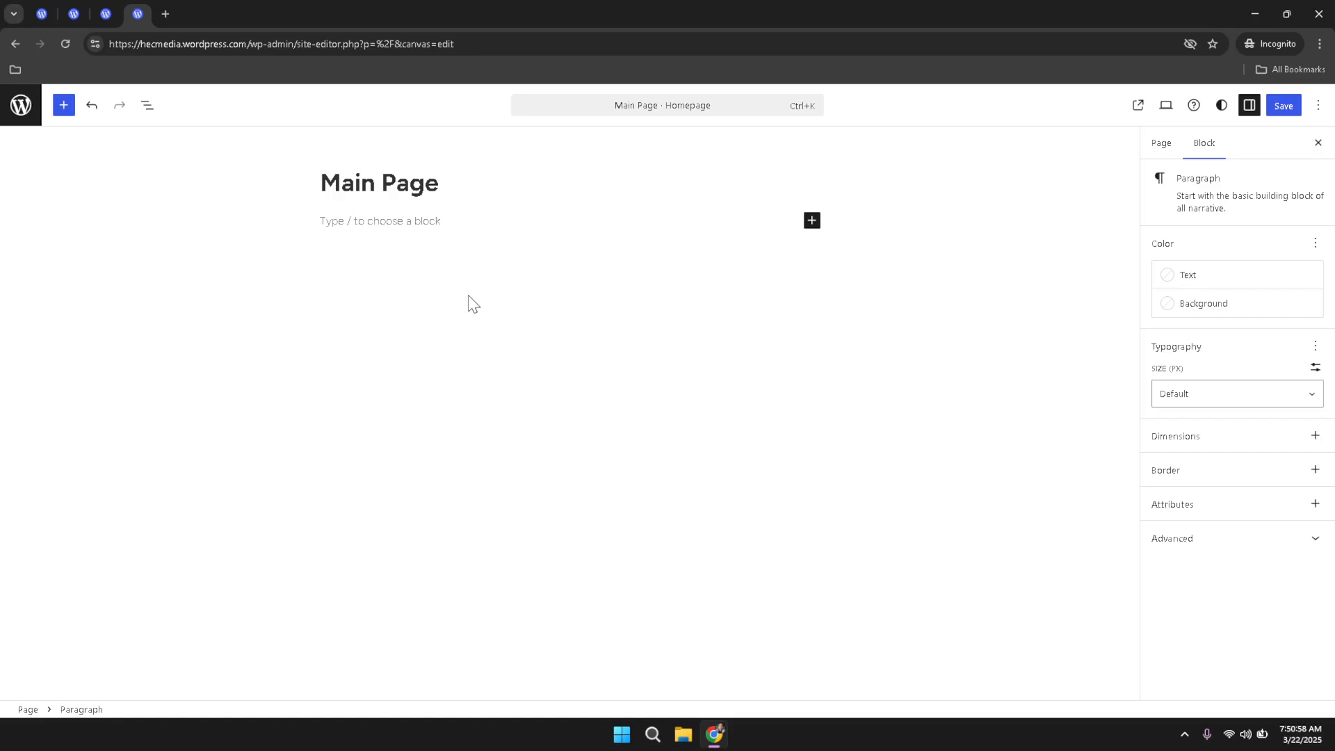
{"action": "mouse_move", "coordinate": [457, 307]}
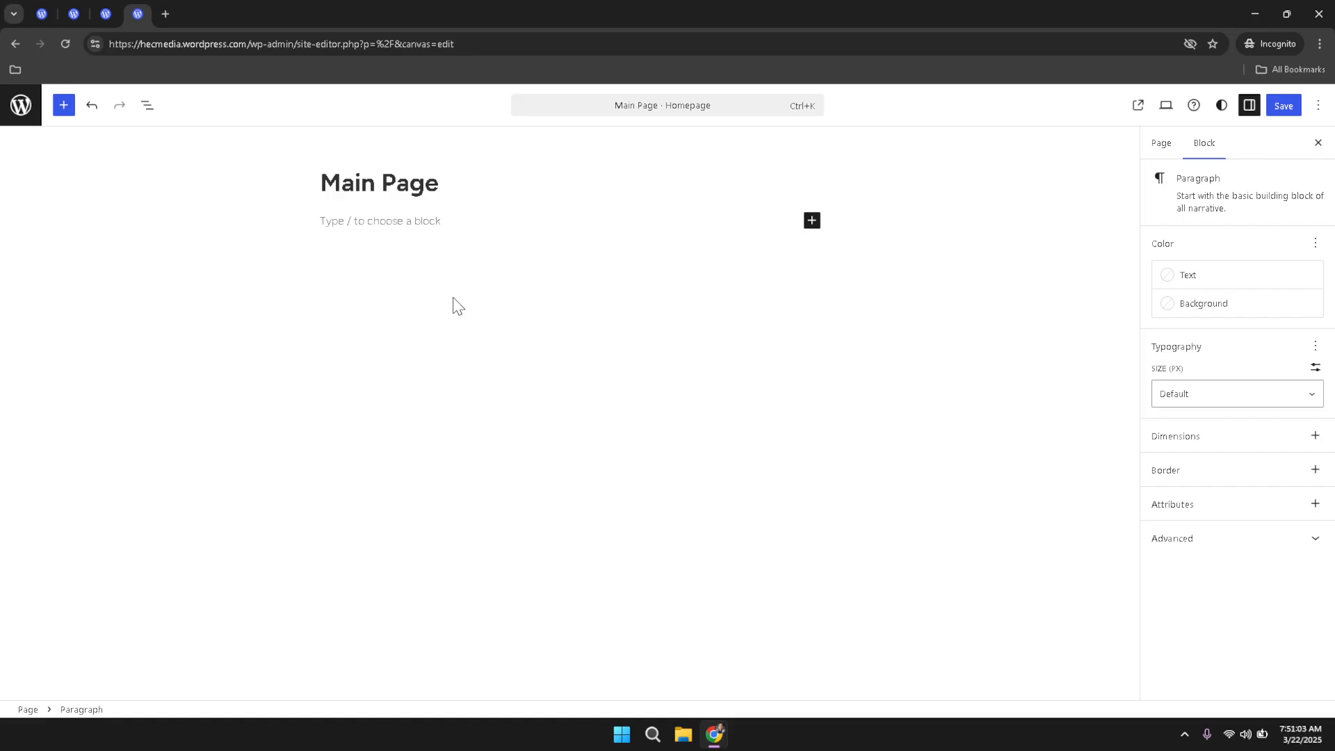
{"action": "mouse_move", "coordinate": [527, 344]}
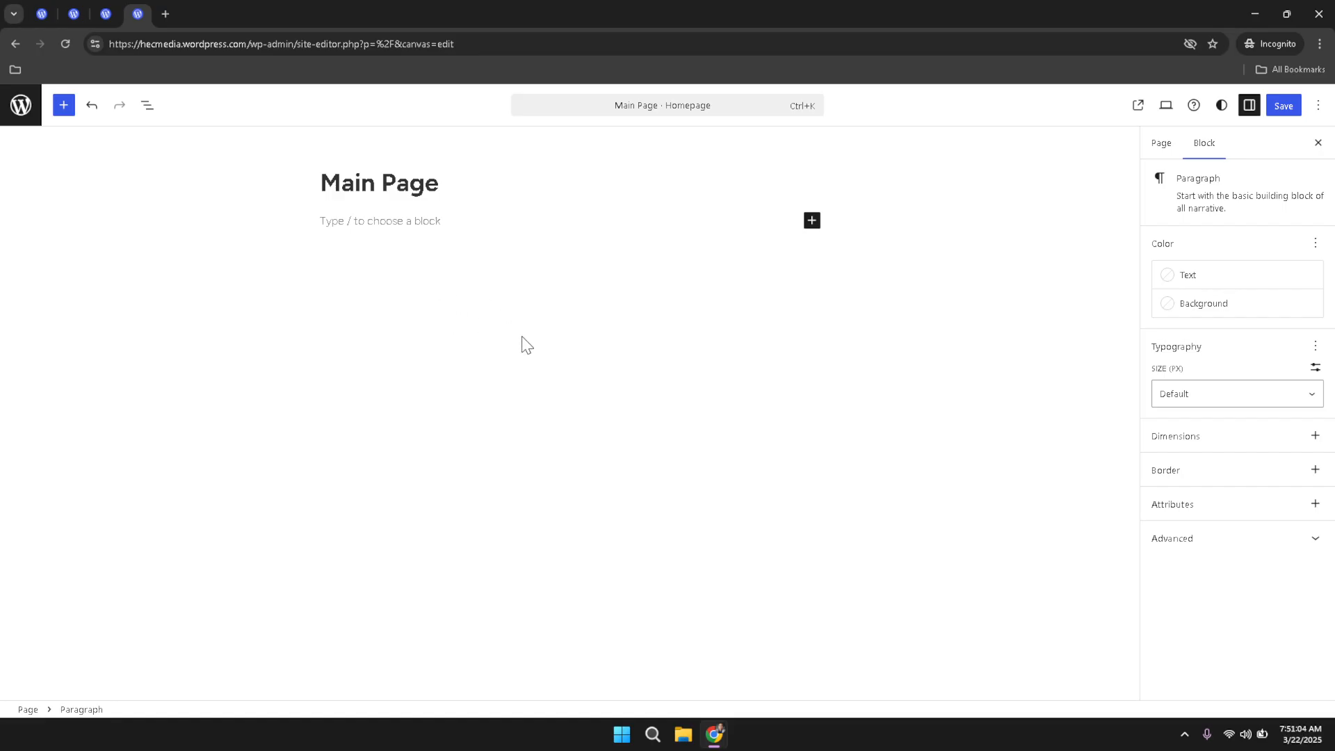
{"action": "mouse_move", "coordinate": [528, 333]}
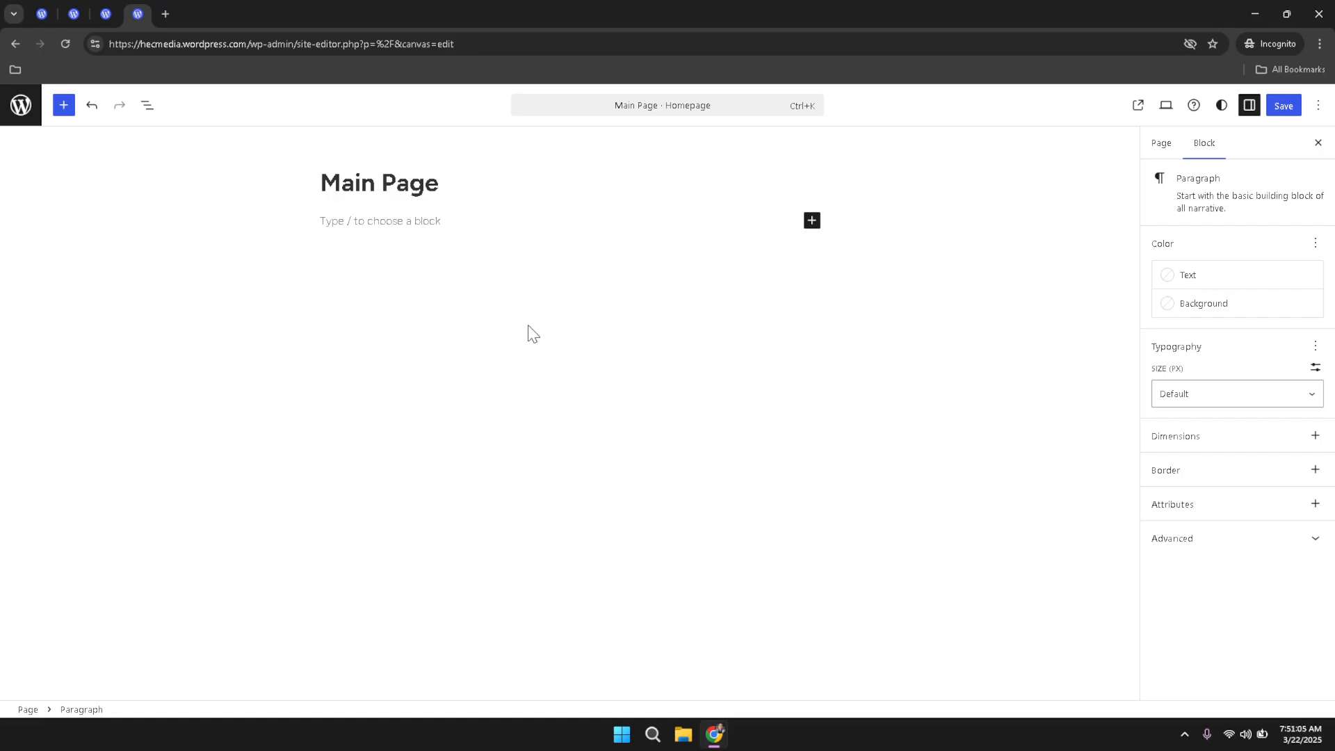